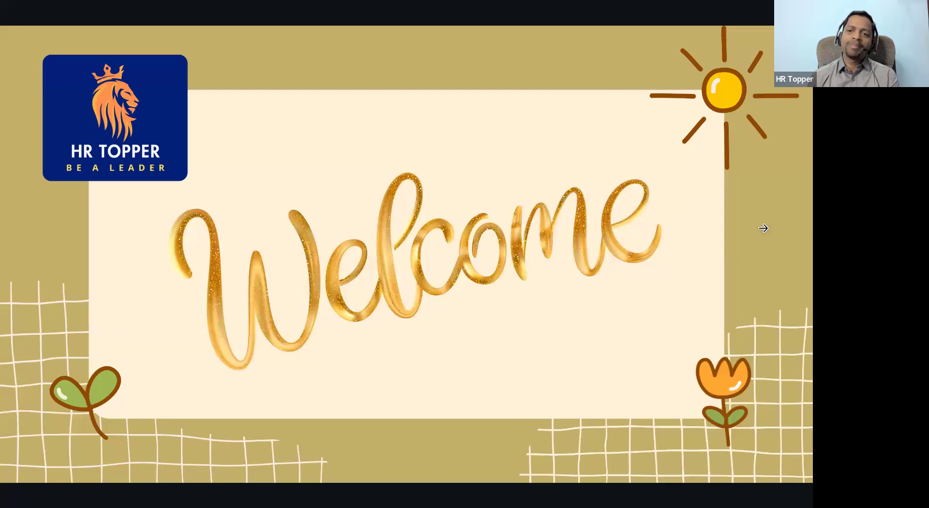
Advance past the welcome slide in the Canva presentation
{"action": "key", "text": "Right"}
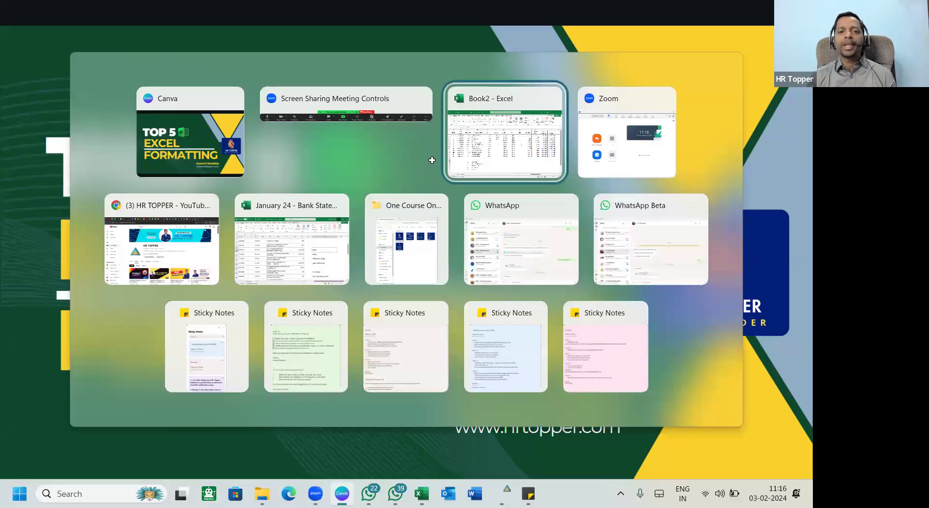
Switch to the Book2 workbook and scroll the salary table and topic list into view
{"action": "left_click", "coordinate": [504, 132]}
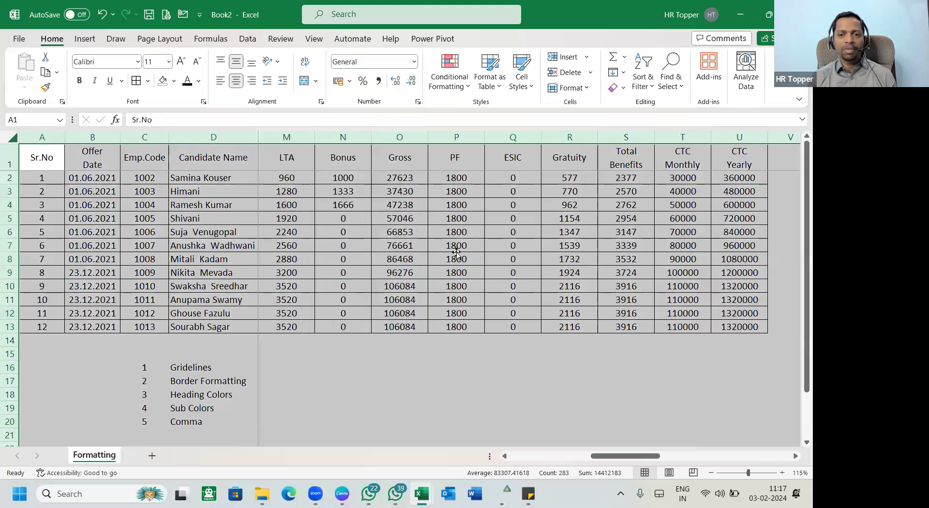
{"action": "left_click", "coordinate": [213, 245]}
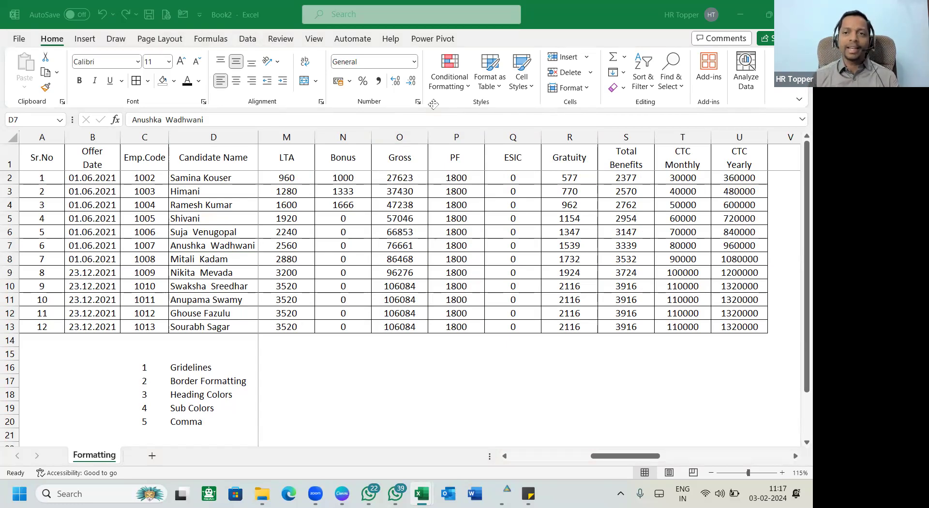
{"action": "scroll", "scroll_direction": "down", "scroll_amount": 3}
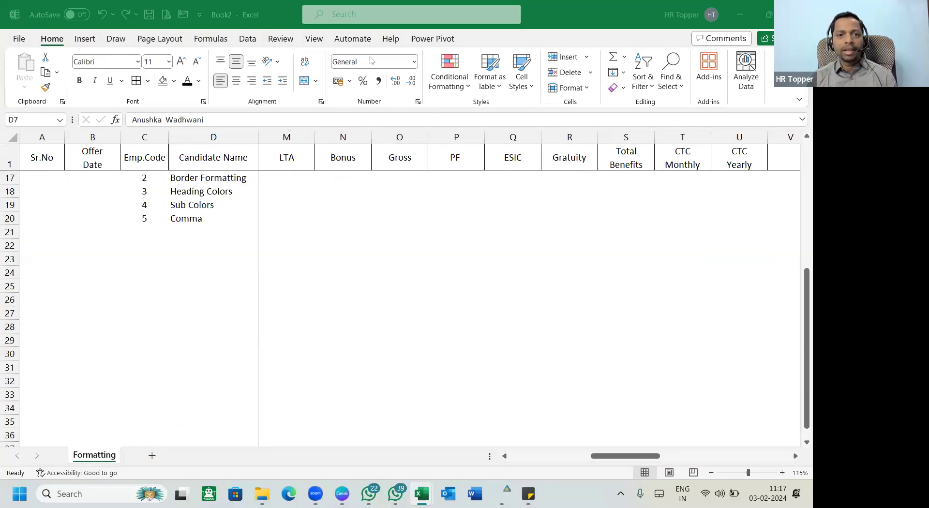
Turn off the Gridlines show option on the View ribbon
{"action": "left_click", "coordinate": [313, 39]}
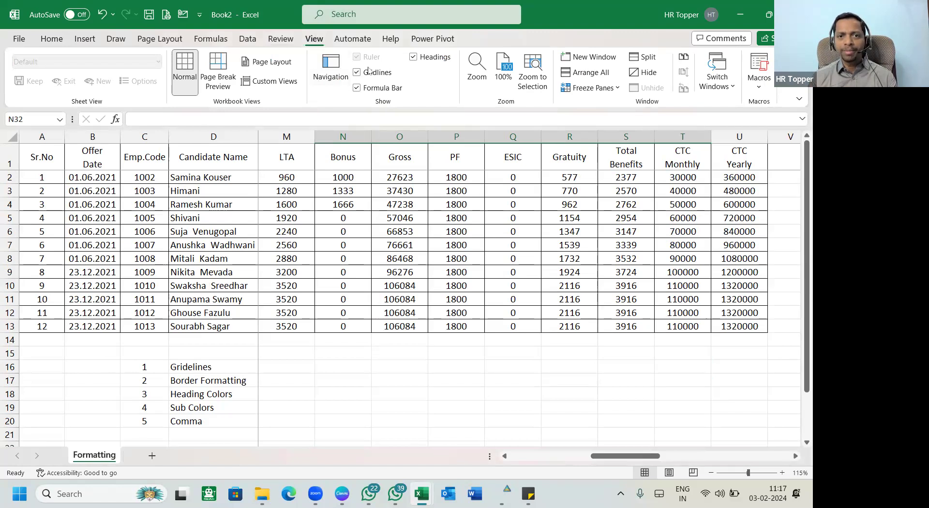
{"action": "left_click", "coordinate": [358, 73]}
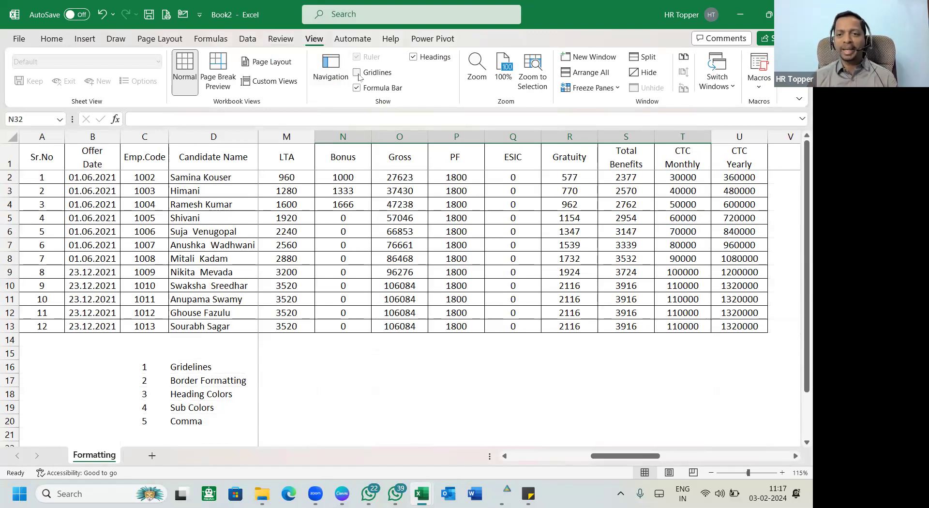
{"action": "left_click", "coordinate": [357, 73]}
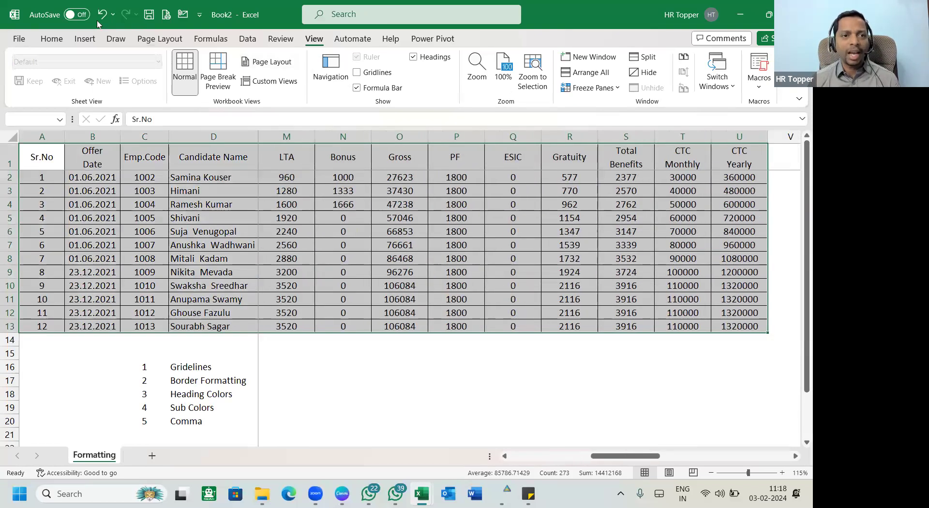
Apply a thin-line Outline border to the selected salary table via Format Cells
{"action": "left_click", "coordinate": [51, 39]}
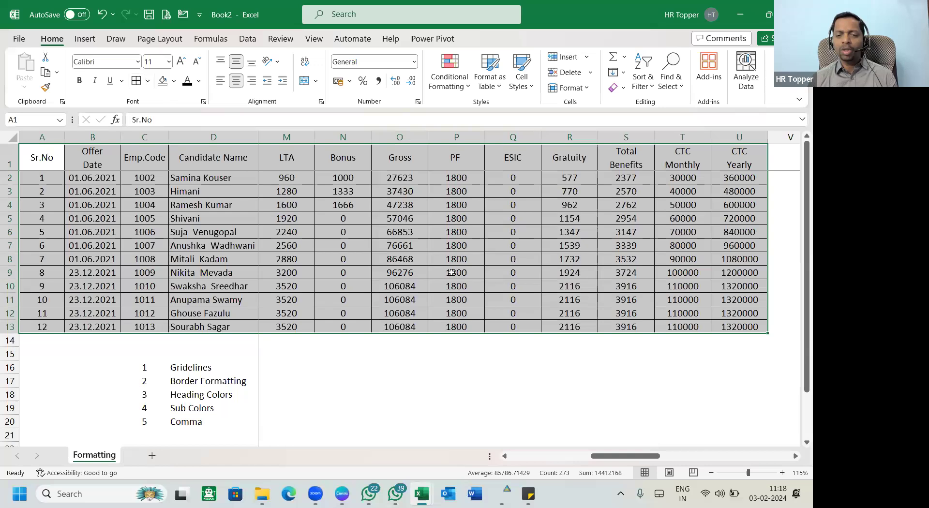
{"action": "left_click", "coordinate": [456, 272]}
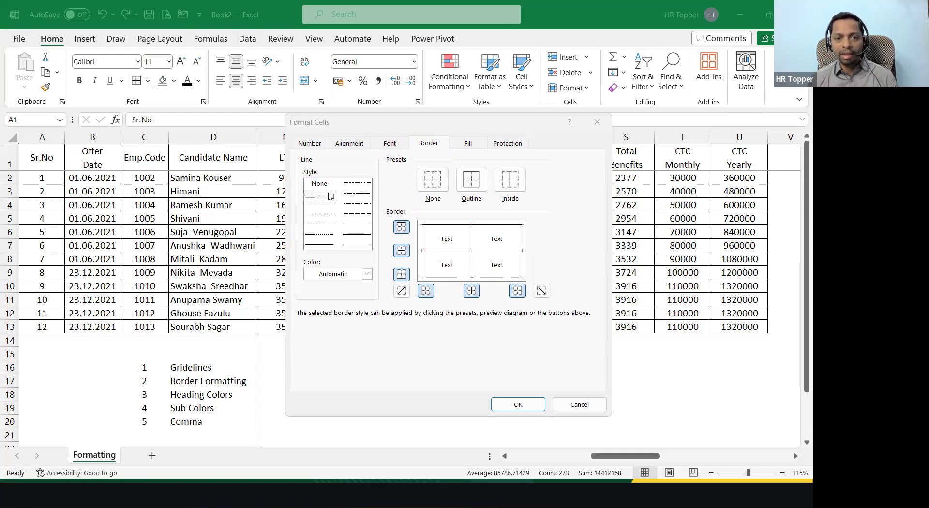
{"action": "left_click", "coordinate": [471, 179]}
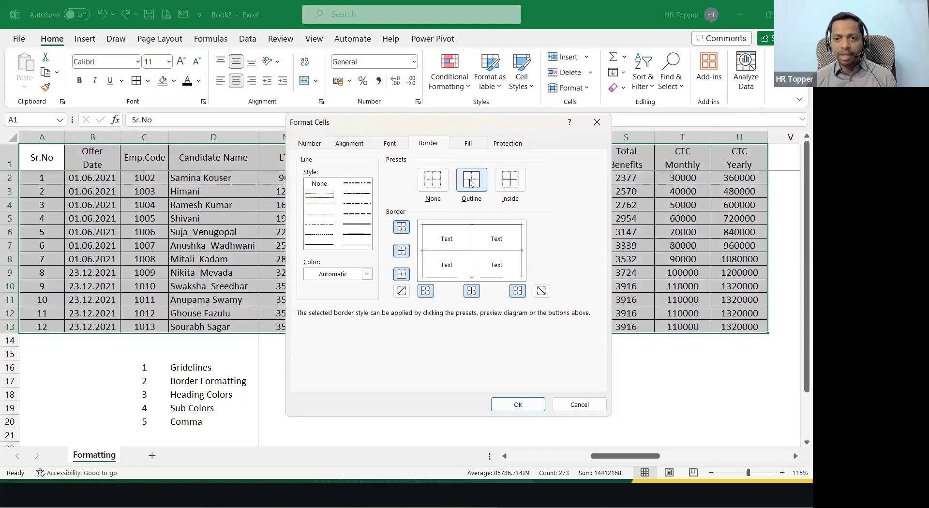
{"action": "left_click", "coordinate": [510, 179]}
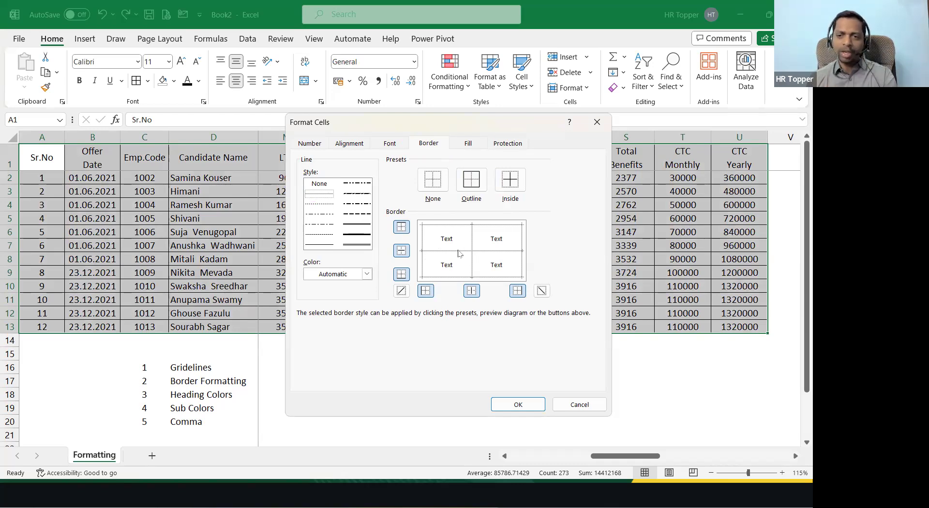
{"action": "left_click", "coordinate": [517, 405]}
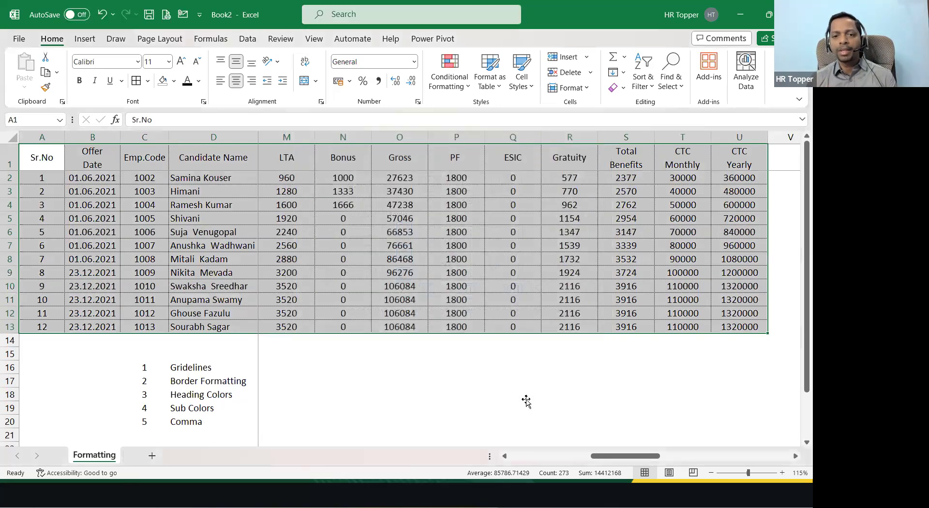
Apply thin Inside borders between the table's cells via Format Cells
{"action": "left_click", "coordinate": [513, 395]}
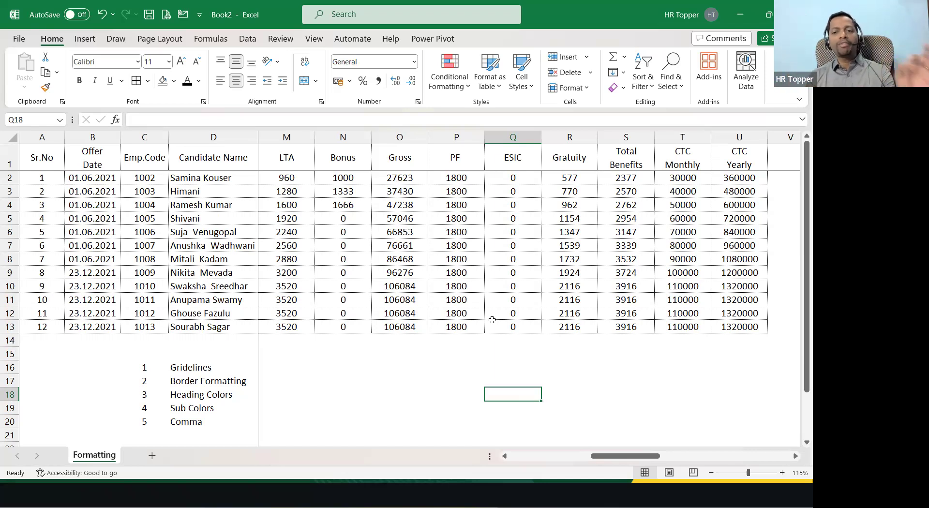
{"action": "left_click", "coordinate": [512, 326]}
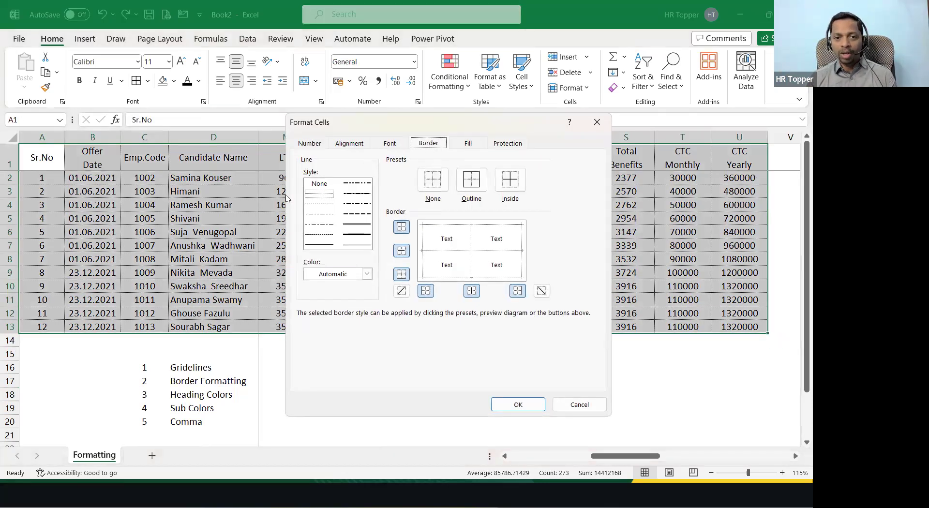
{"action": "left_click", "coordinate": [510, 179]}
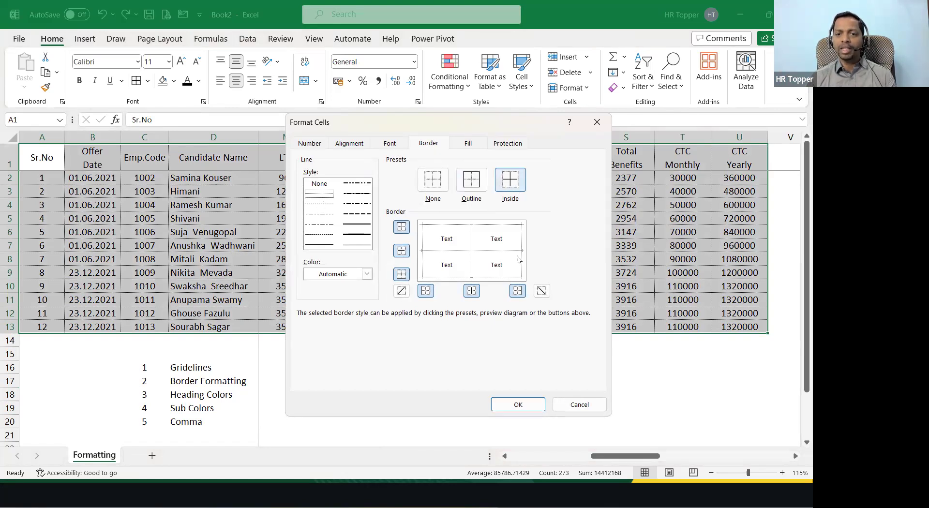
{"action": "left_click", "coordinate": [517, 404]}
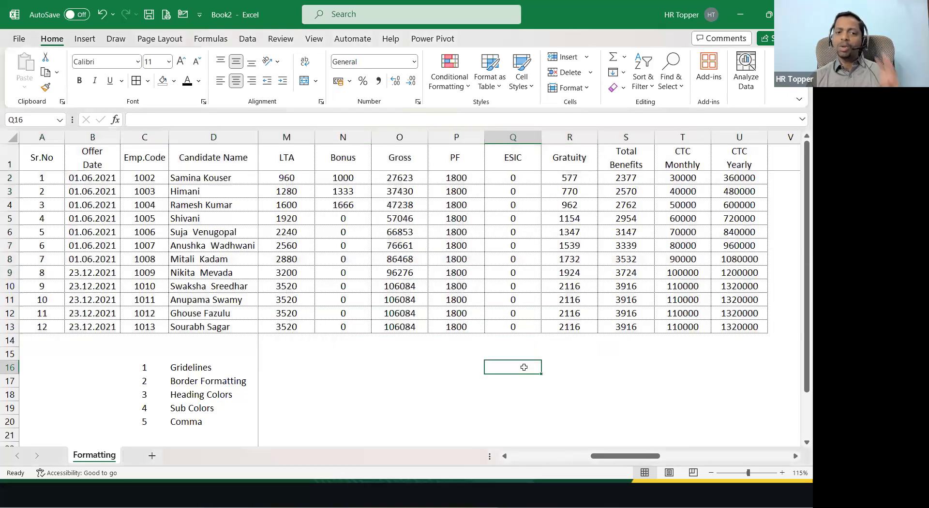
Fill the header row dark green and set its text to white
{"action": "left_click", "coordinate": [42, 157]}
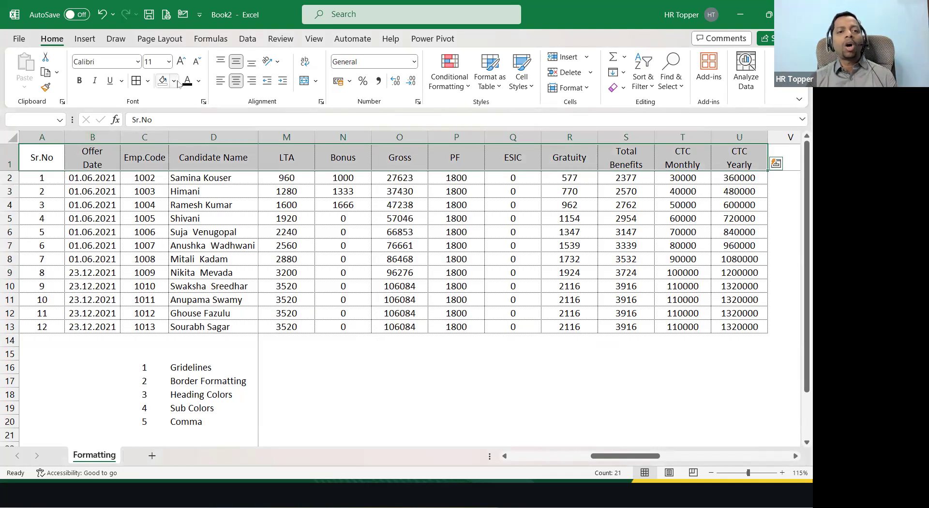
{"action": "left_click", "coordinate": [173, 81]}
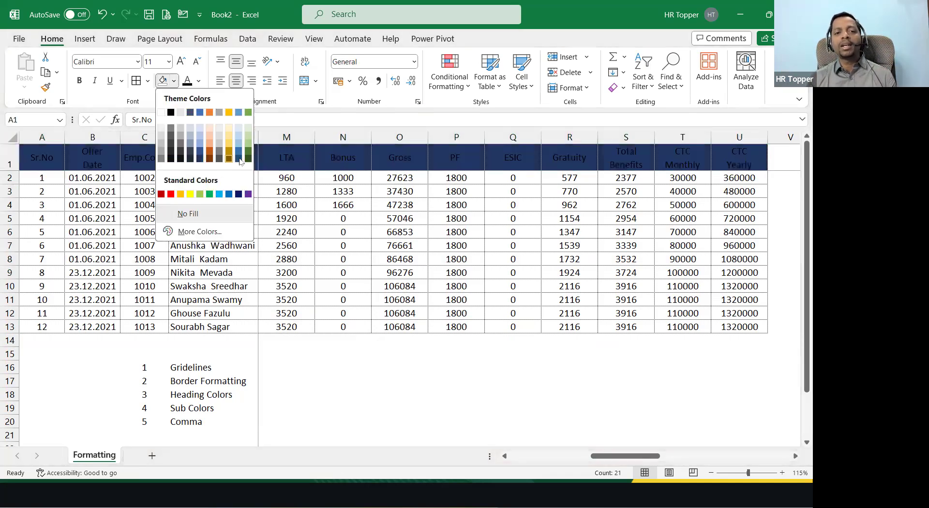
{"action": "left_click", "coordinate": [229, 158]}
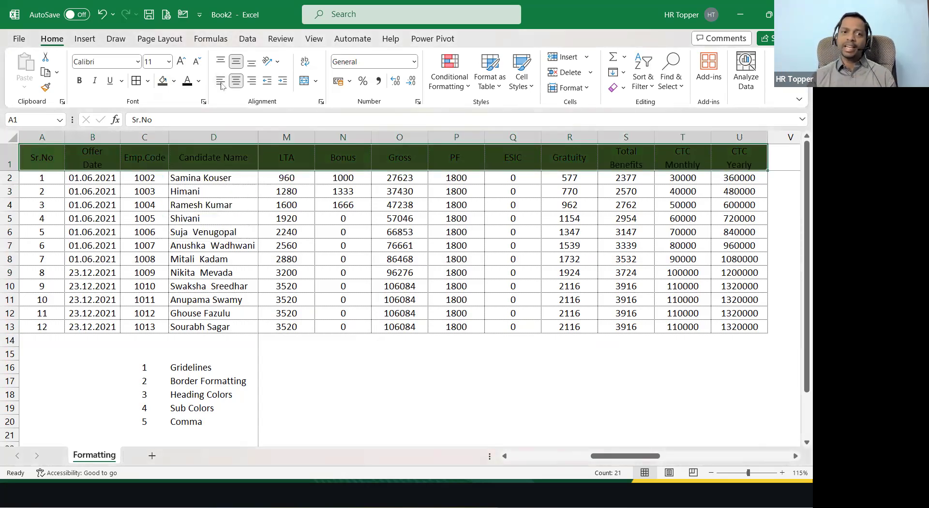
{"action": "left_click", "coordinate": [213, 136]}
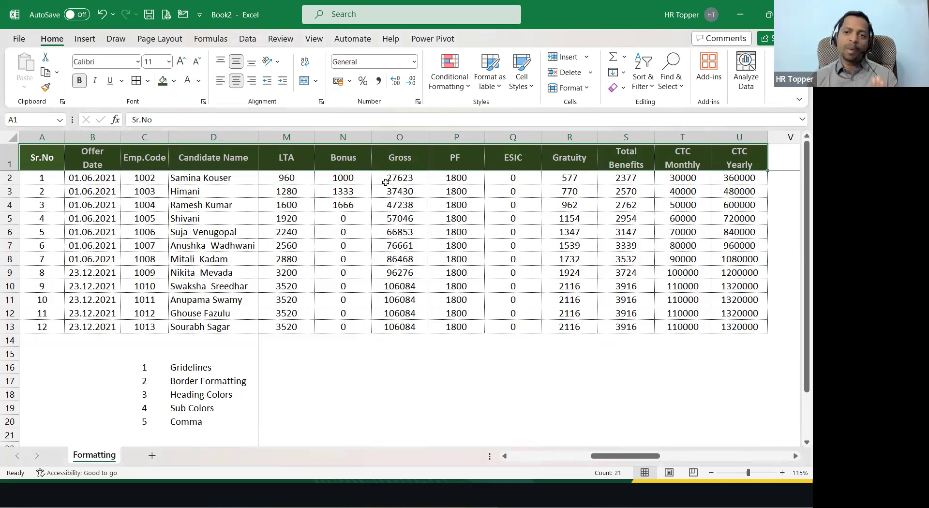
{"action": "left_click", "coordinate": [400, 217]}
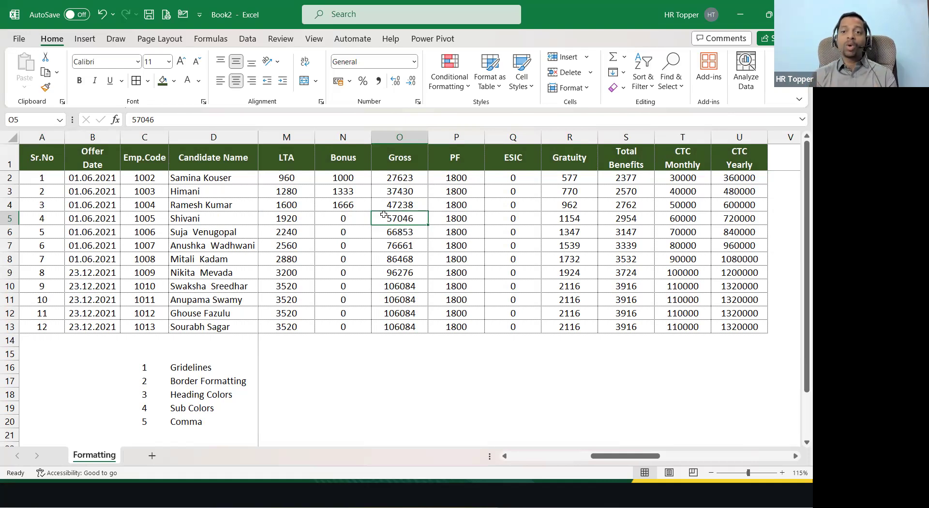
{"action": "mouse_move", "coordinate": [485, 248]}
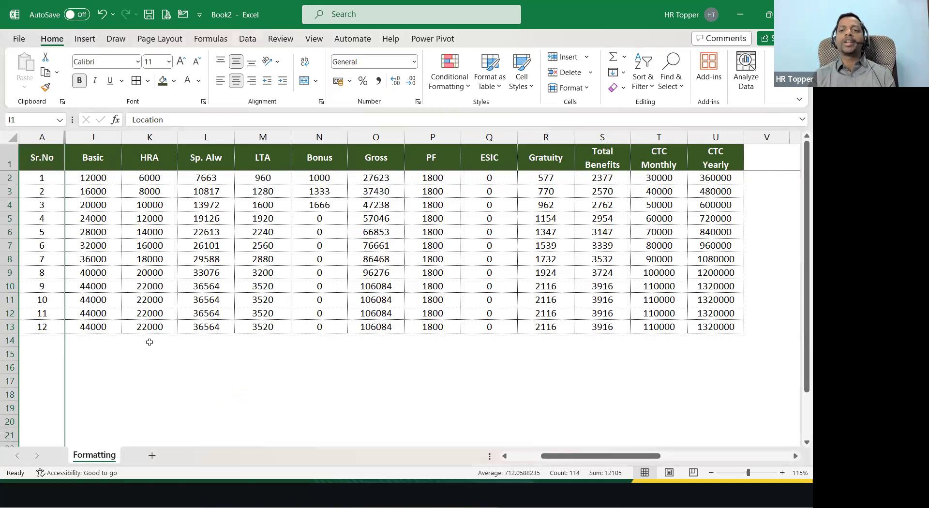
Bold the Gross amounts and shade them light green
{"action": "left_click_drag", "start_coordinate": [93, 177], "coordinate": [149, 204]}
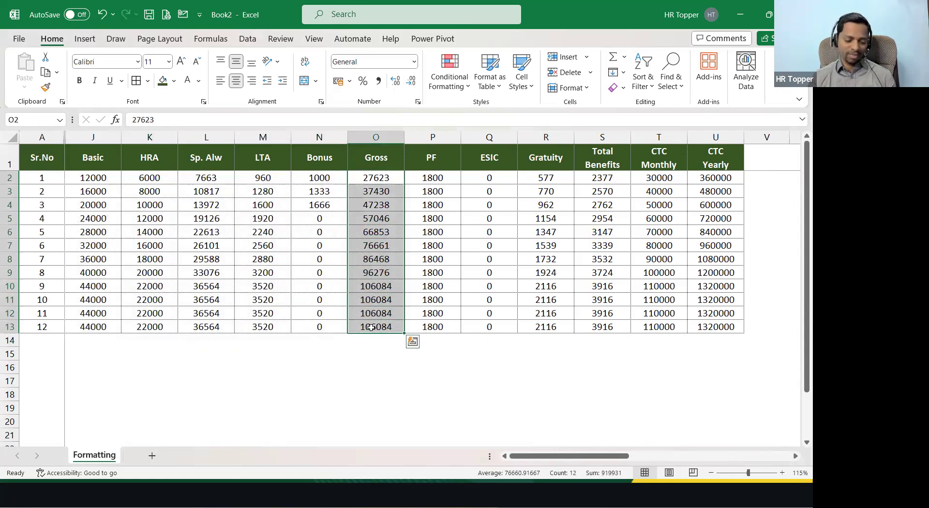
{"action": "left_click", "coordinate": [78, 81]}
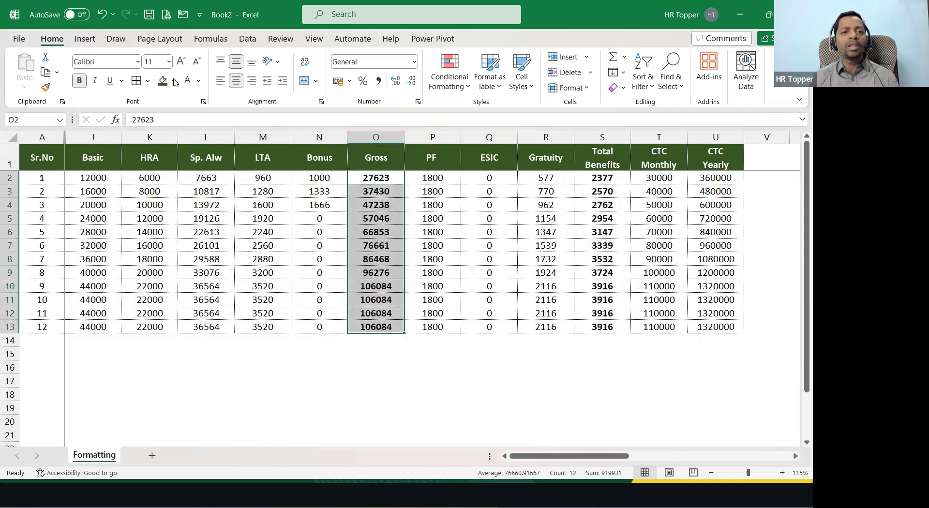
{"action": "left_click", "coordinate": [172, 80]}
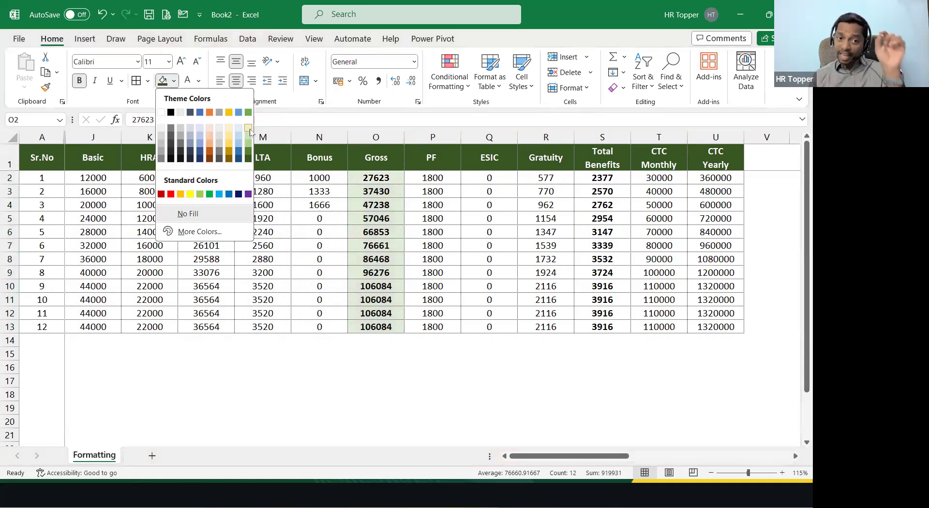
{"action": "mouse_move", "coordinate": [248, 127]}
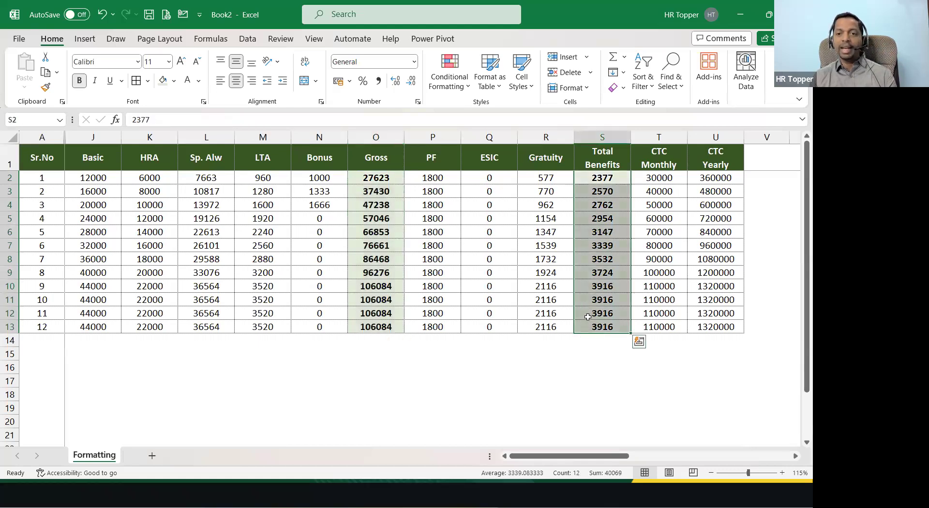
Review the shaded Total Benefits column and select the CTC Monthly and Yearly amounts T2:U13
{"action": "left_click", "coordinate": [602, 272]}
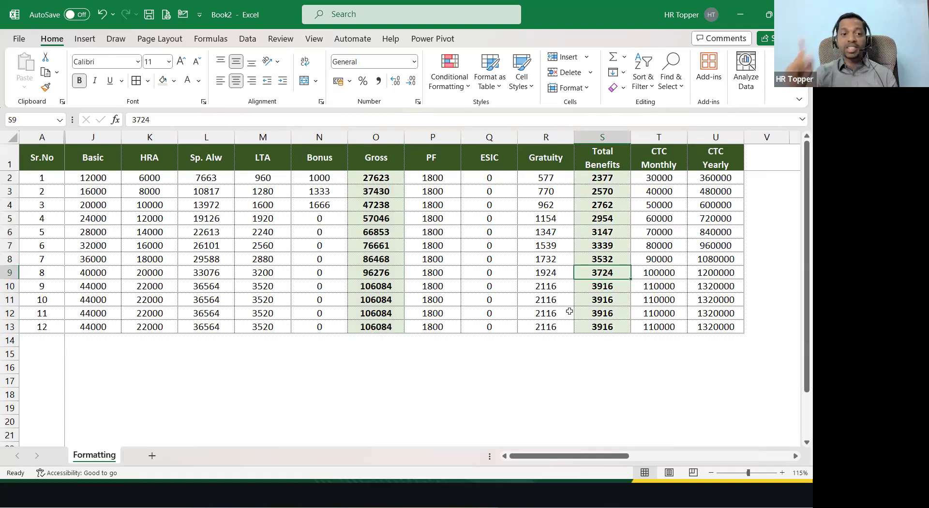
{"action": "left_click_drag", "start_coordinate": [658, 178], "coordinate": [715, 326]}
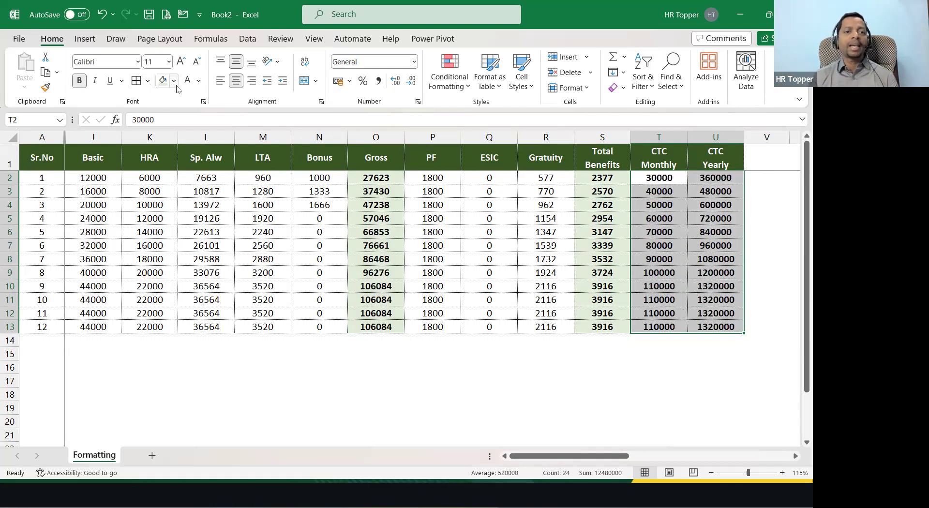
Fill the CTC Monthly and CTC Yearly amounts with the green theme shade
{"action": "left_click", "coordinate": [174, 80]}
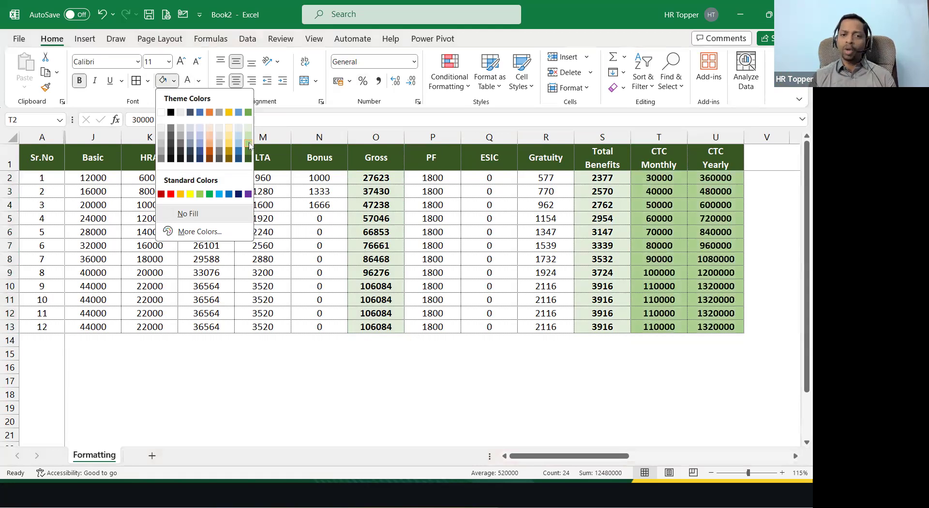
{"action": "mouse_move", "coordinate": [247, 144]}
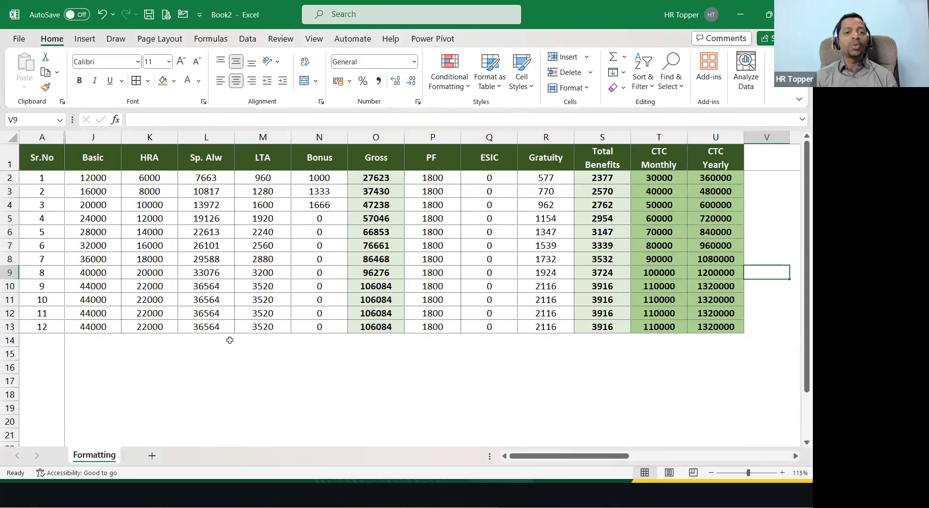
{"action": "left_click", "coordinate": [42, 136]}
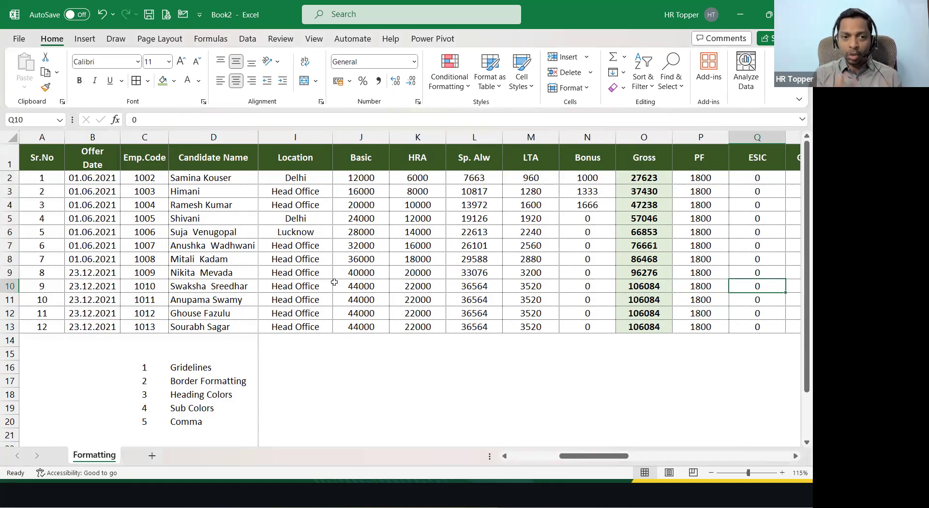
{"action": "mouse_move", "coordinate": [314, 277]}
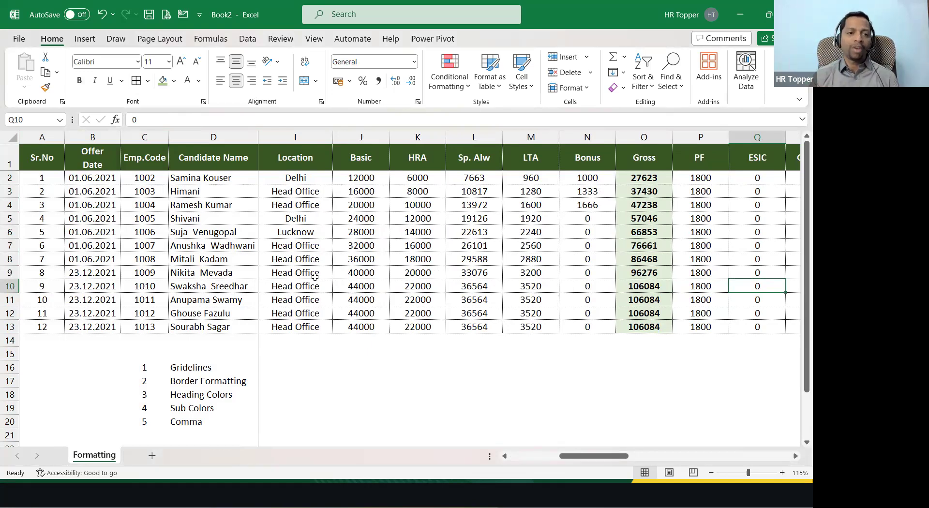
Select the amounts from Basic to CTC Yearly (J2:U13) for comma formatting
{"action": "left_click", "coordinate": [213, 178]}
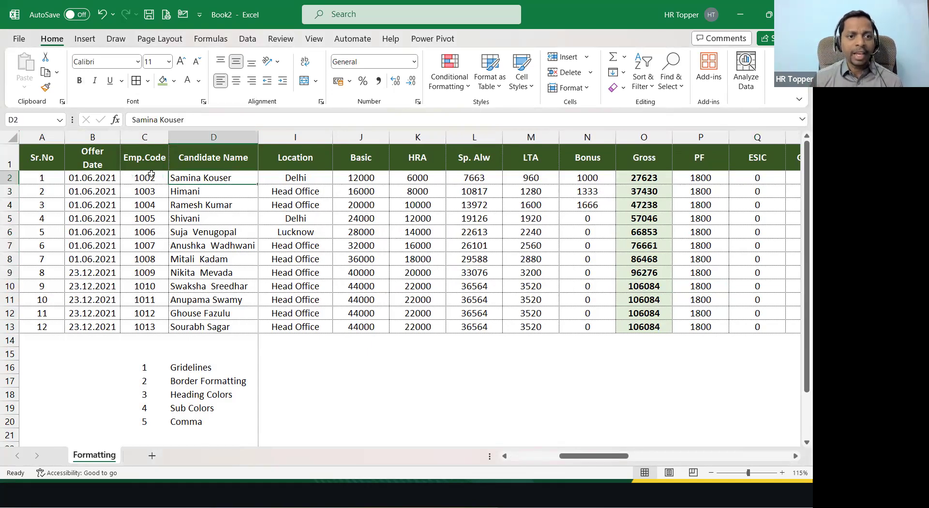
{"action": "left_click_drag", "start_coordinate": [144, 177], "coordinate": [144, 326]}
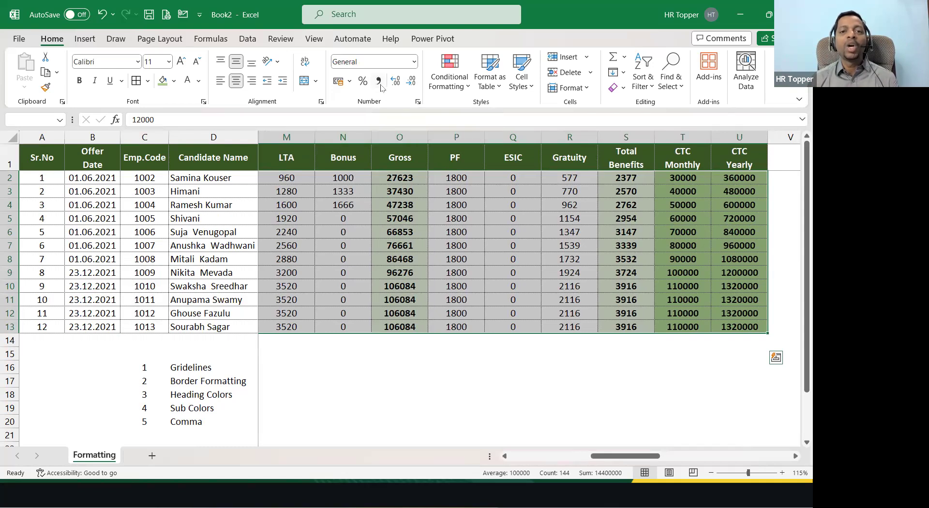
{"action": "mouse_move", "coordinate": [573, 430]}
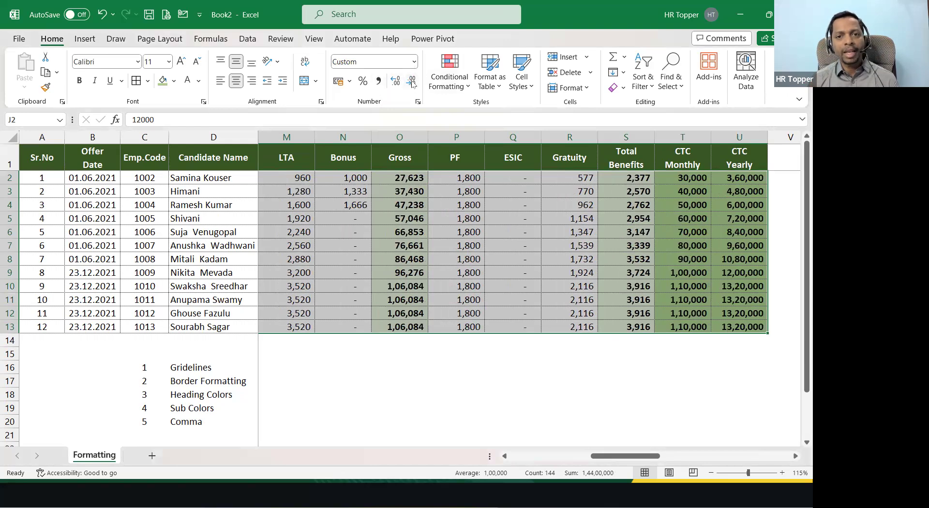
{"action": "mouse_move", "coordinate": [411, 81]}
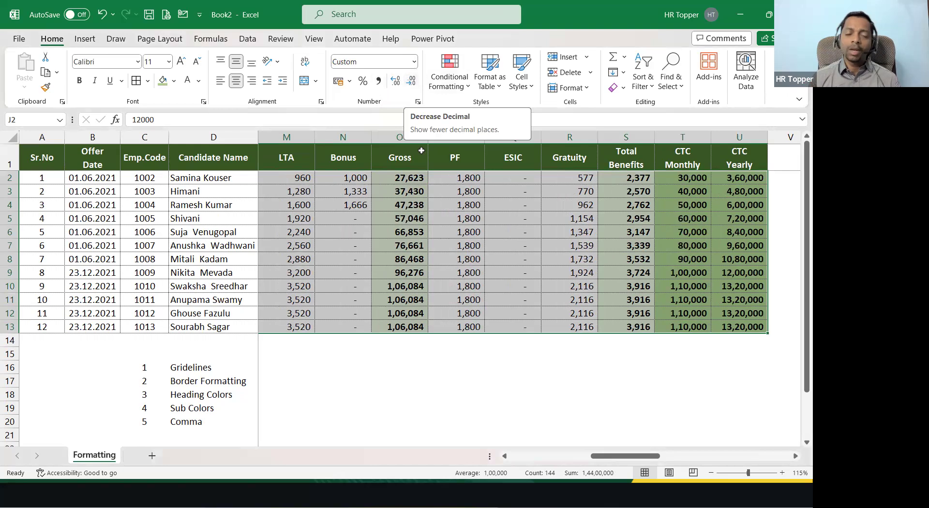
{"action": "mouse_move", "coordinate": [477, 261]}
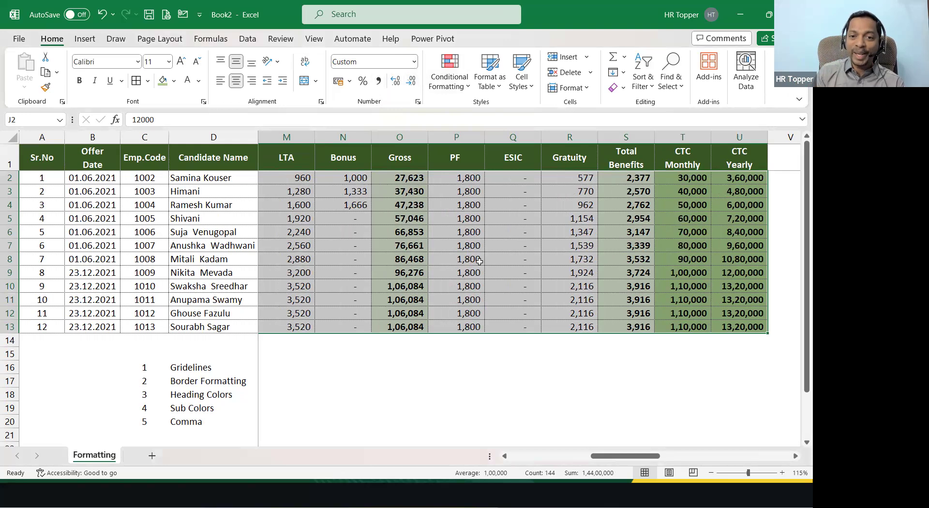
Deselect the formatted amounts to review the comma style with dashes for zeros
{"action": "left_click", "coordinate": [343, 232]}
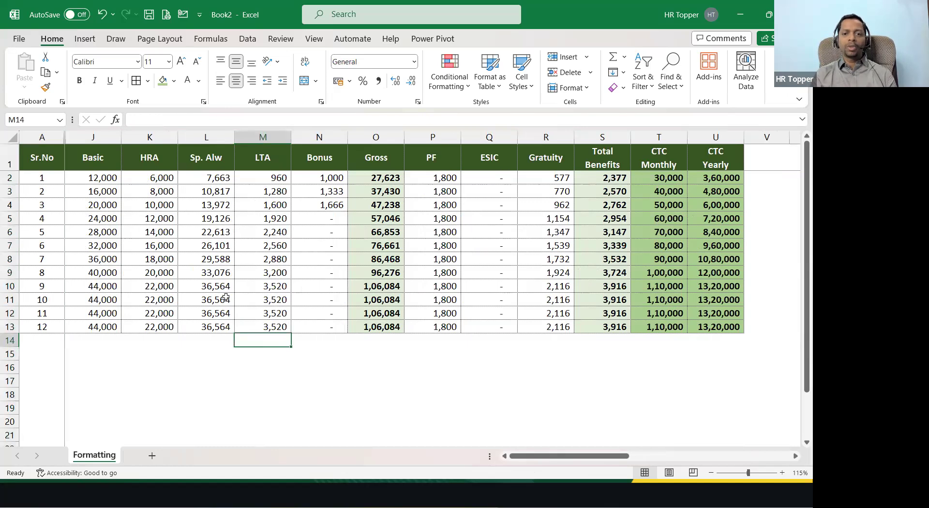
{"action": "mouse_move", "coordinate": [396, 344]}
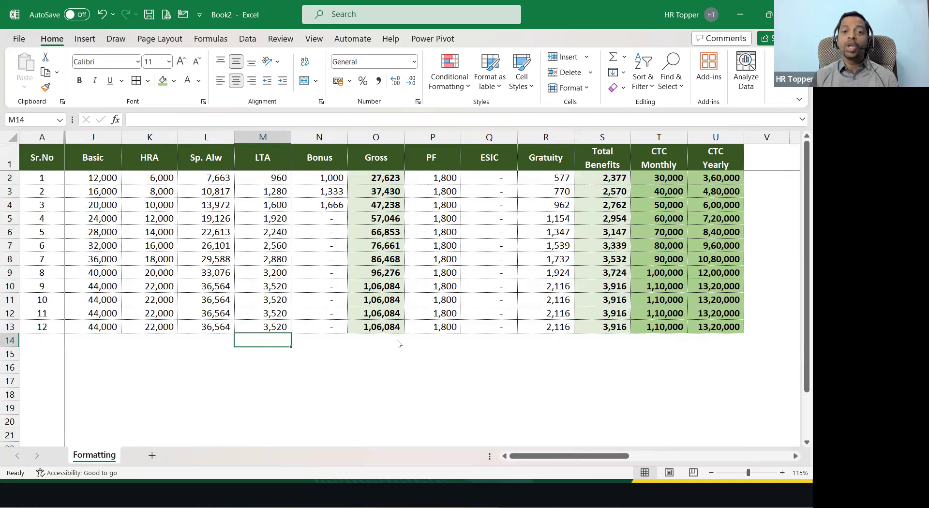
{"action": "mouse_move", "coordinate": [418, 224]}
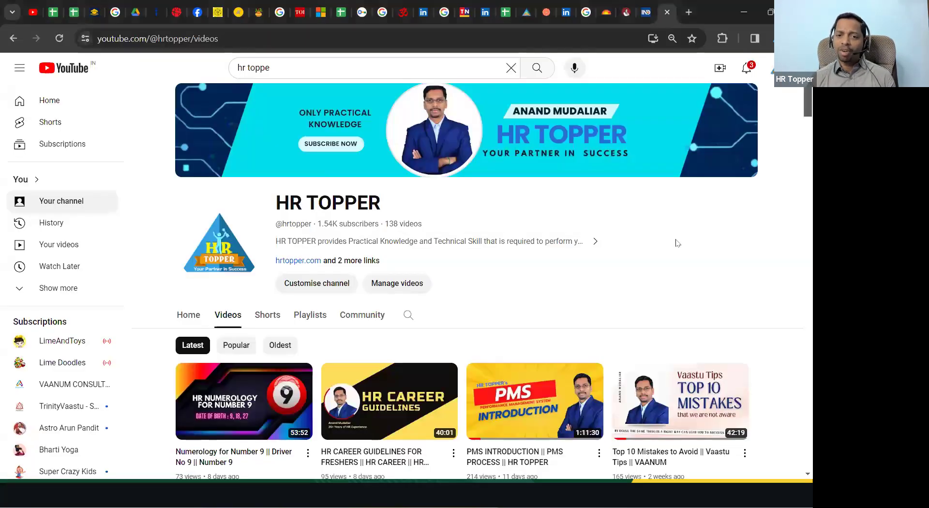
{"action": "mouse_move", "coordinate": [484, 223]}
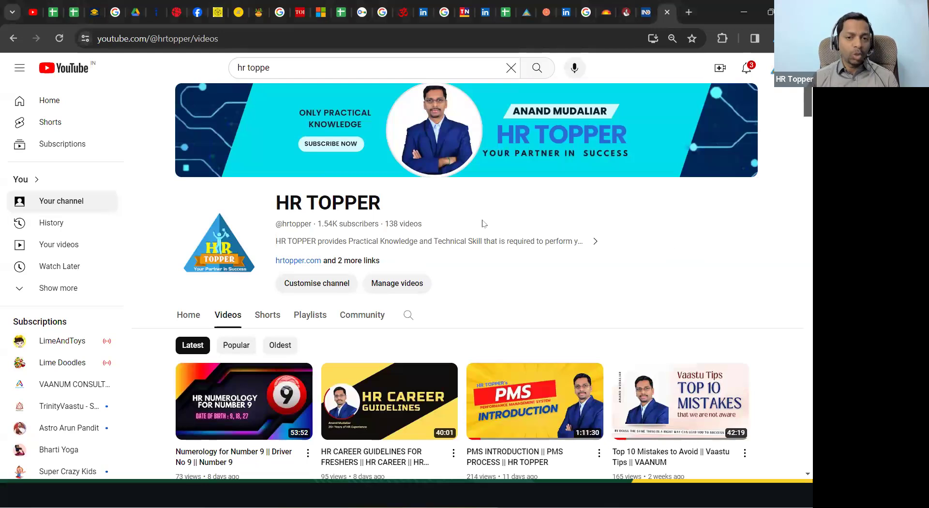
Scroll down the HR Topper video grid to year-old uploads including the Excel Formatting video
{"action": "scroll", "scroll_direction": "down", "scroll_amount": 3}
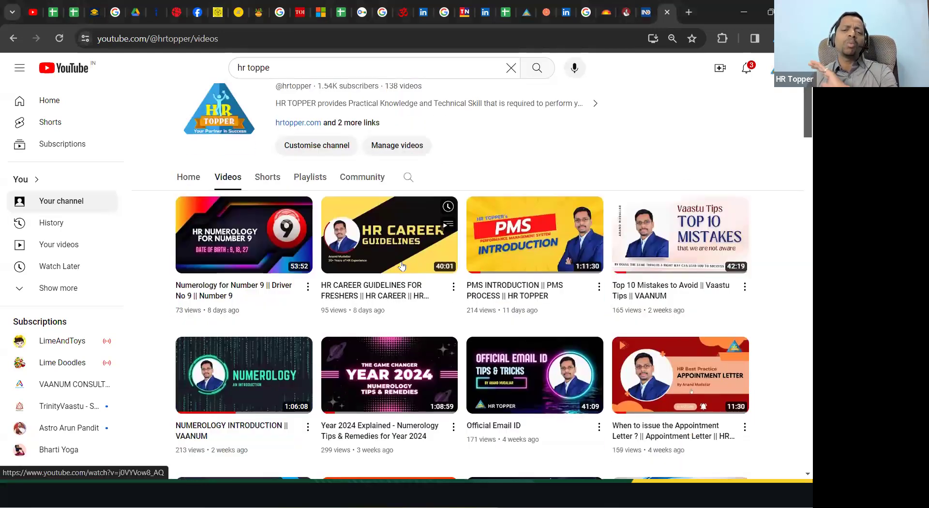
{"action": "scroll", "scroll_direction": "down", "scroll_amount": 3}
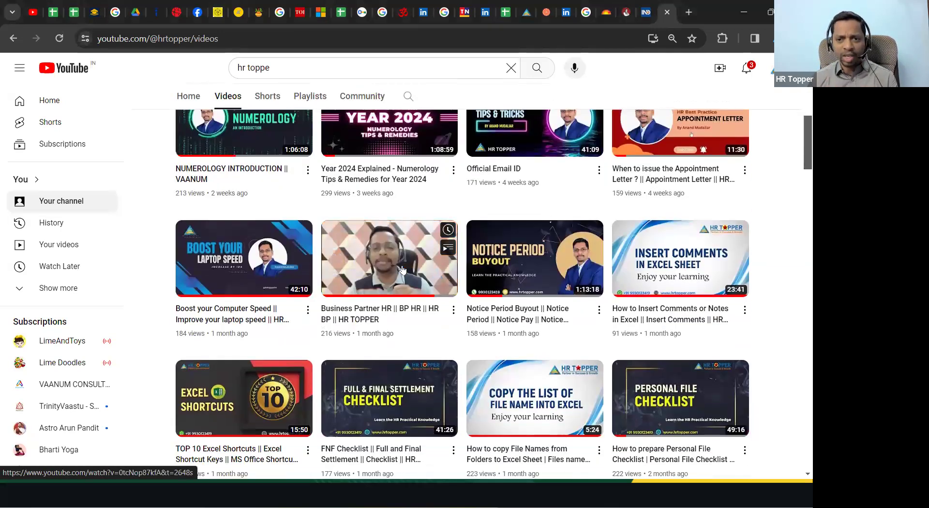
{"action": "scroll", "scroll_direction": "down", "scroll_amount": 3}
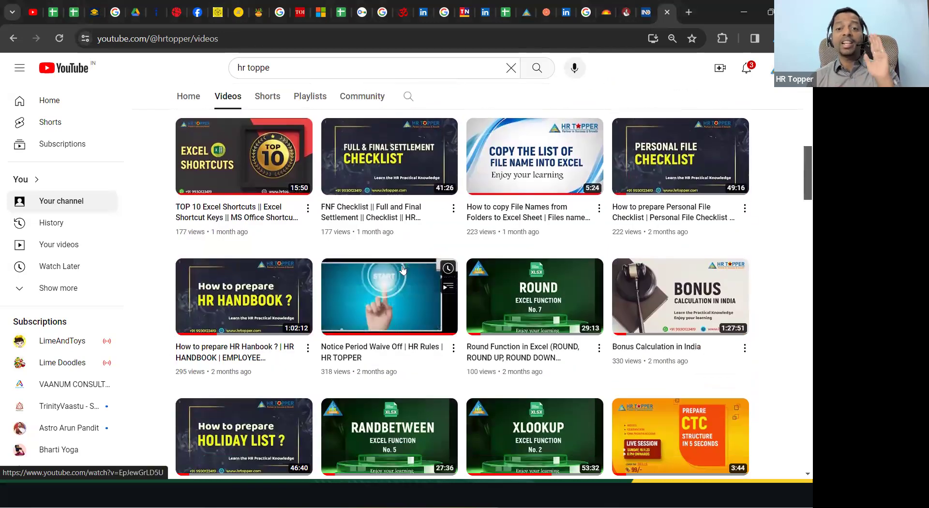
{"action": "scroll", "scroll_direction": "down", "scroll_amount": 3}
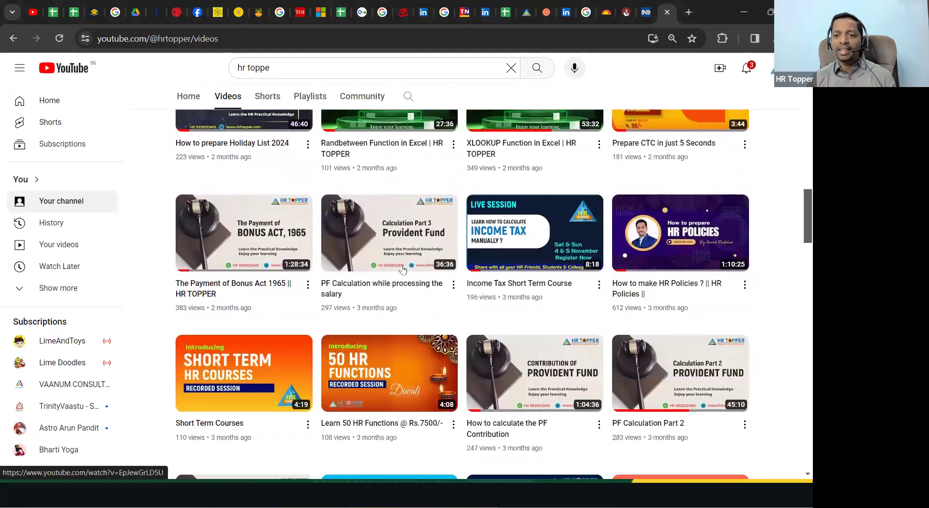
{"action": "scroll", "scroll_direction": "down", "scroll_amount": 3}
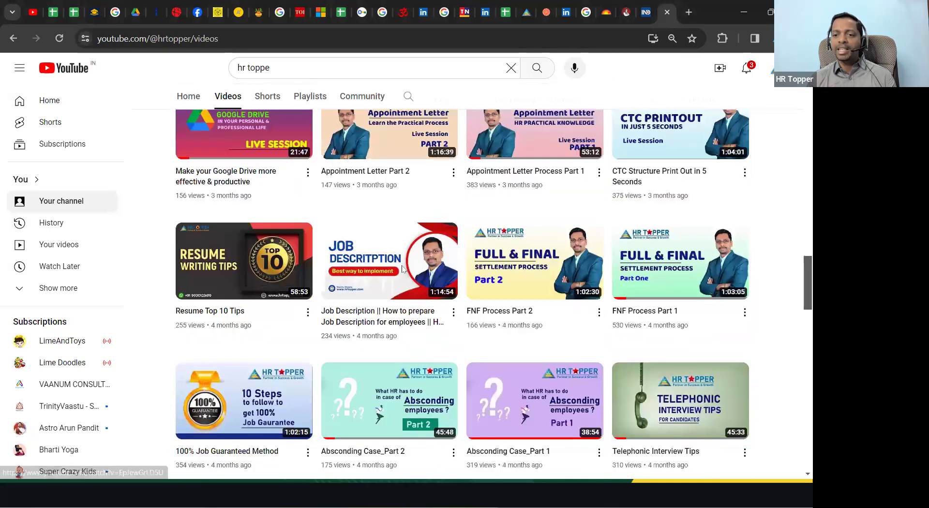
{"action": "scroll", "scroll_direction": "down", "scroll_amount": 3}
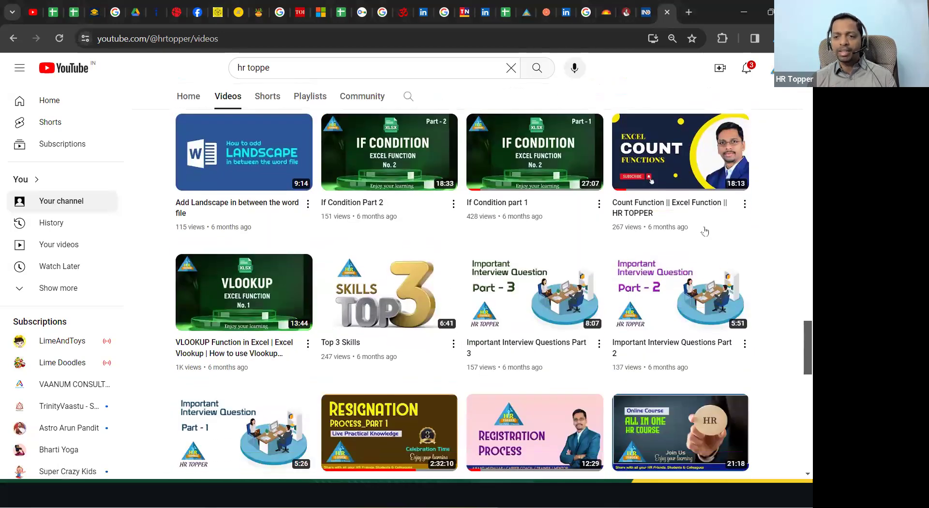
{"action": "scroll", "scroll_direction": "down", "scroll_amount": 3}
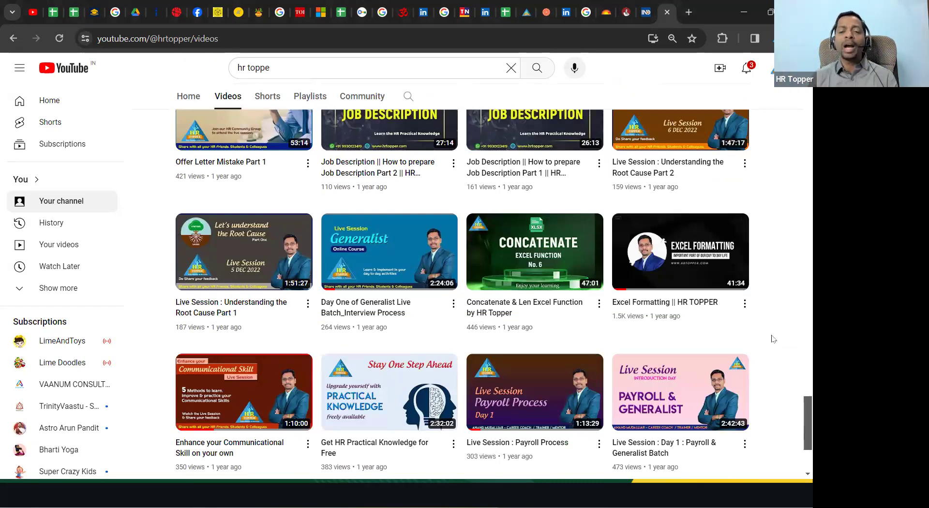
{"action": "mouse_move", "coordinate": [690, 450]}
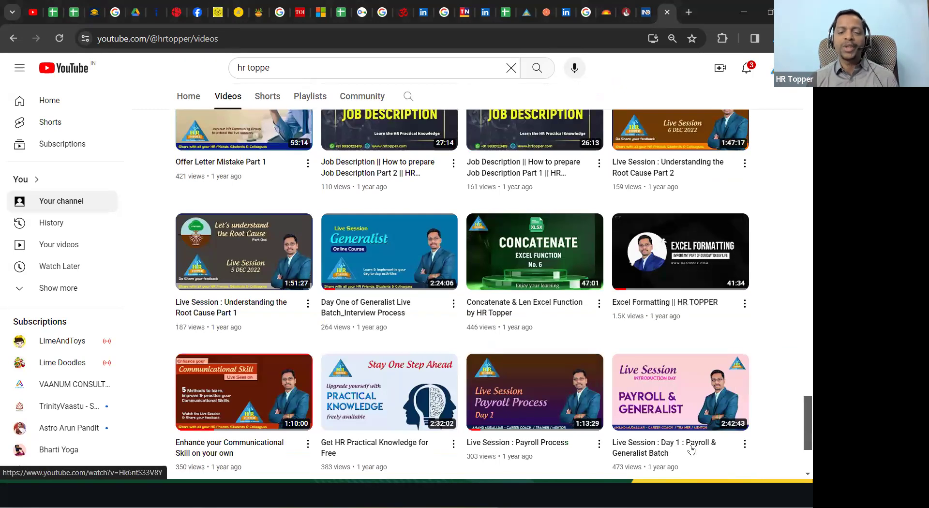